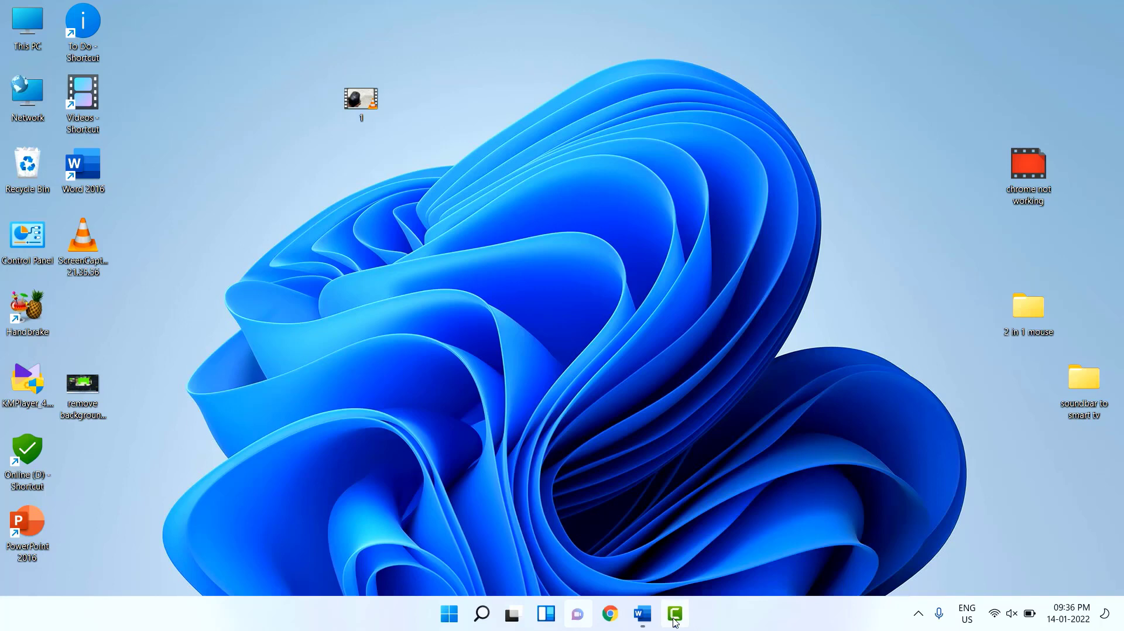
# Open the bell clip project and briefly play it to preview its green background.
pyautogui.click(674, 615)
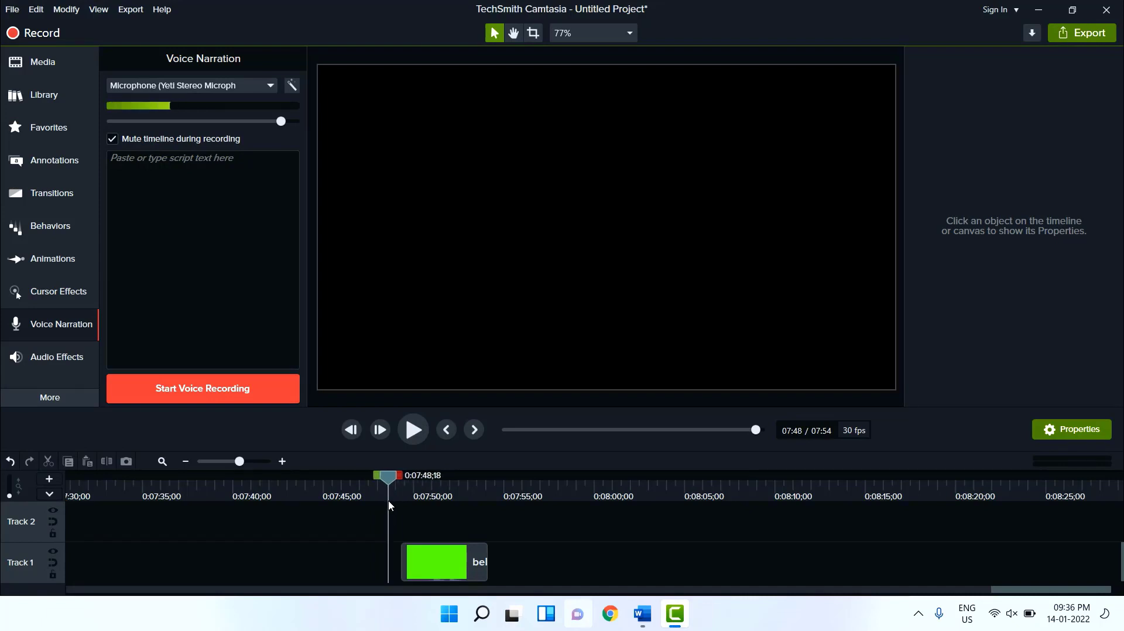
pyautogui.click(474, 430)
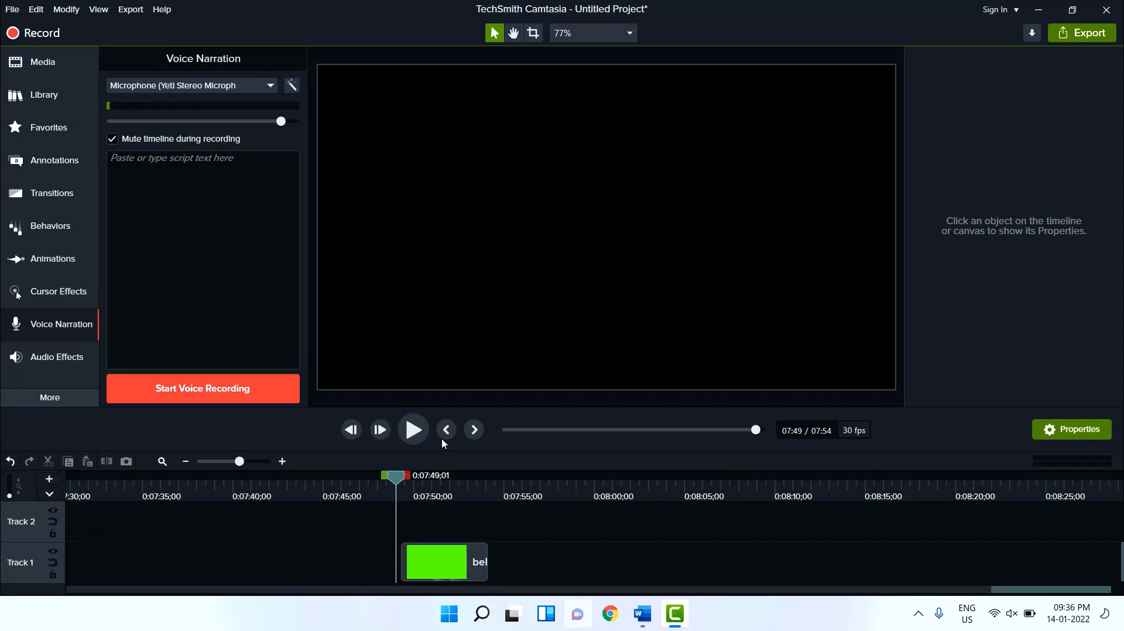
pyautogui.click(413, 430)
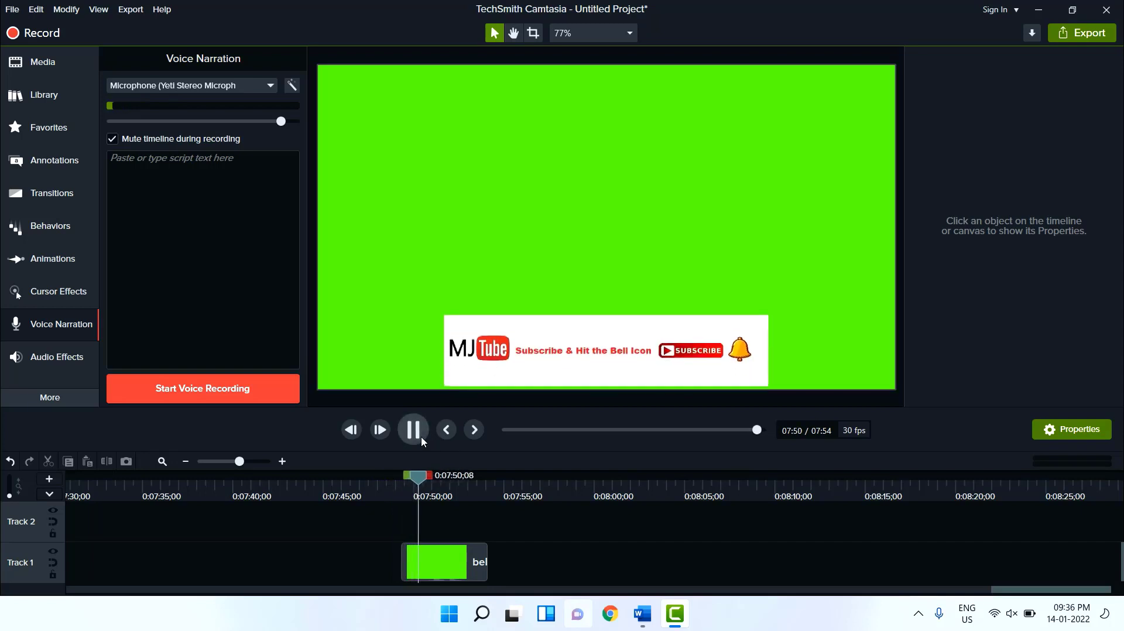
pyautogui.click(413, 430)
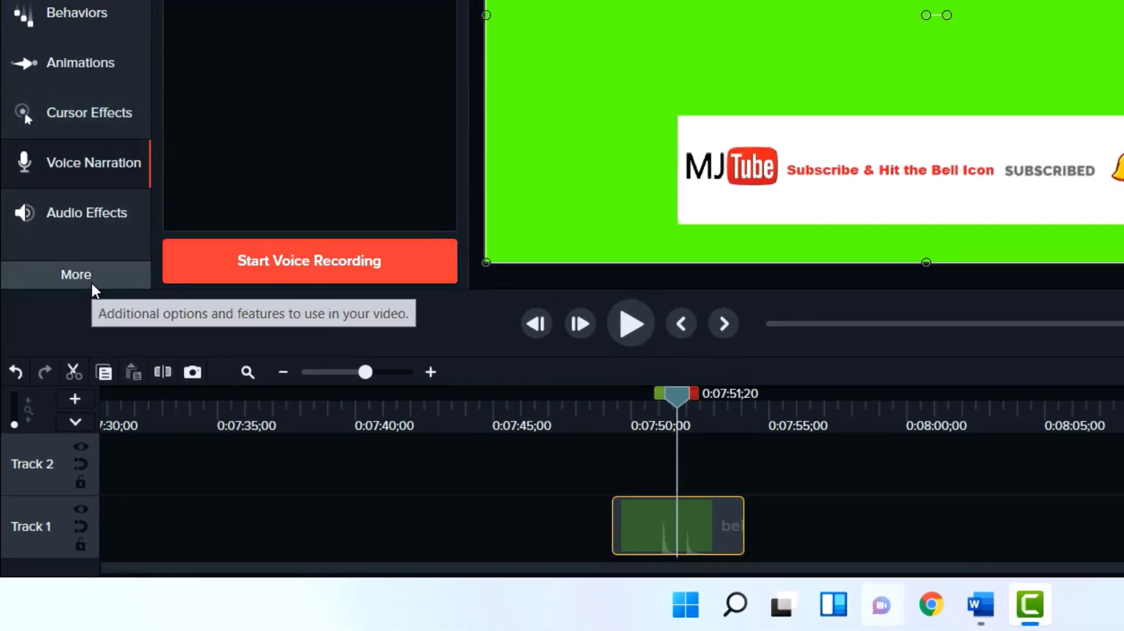
# Show the Visual Effects library and scroll down to Remove a Color.
pyautogui.click(76, 274)
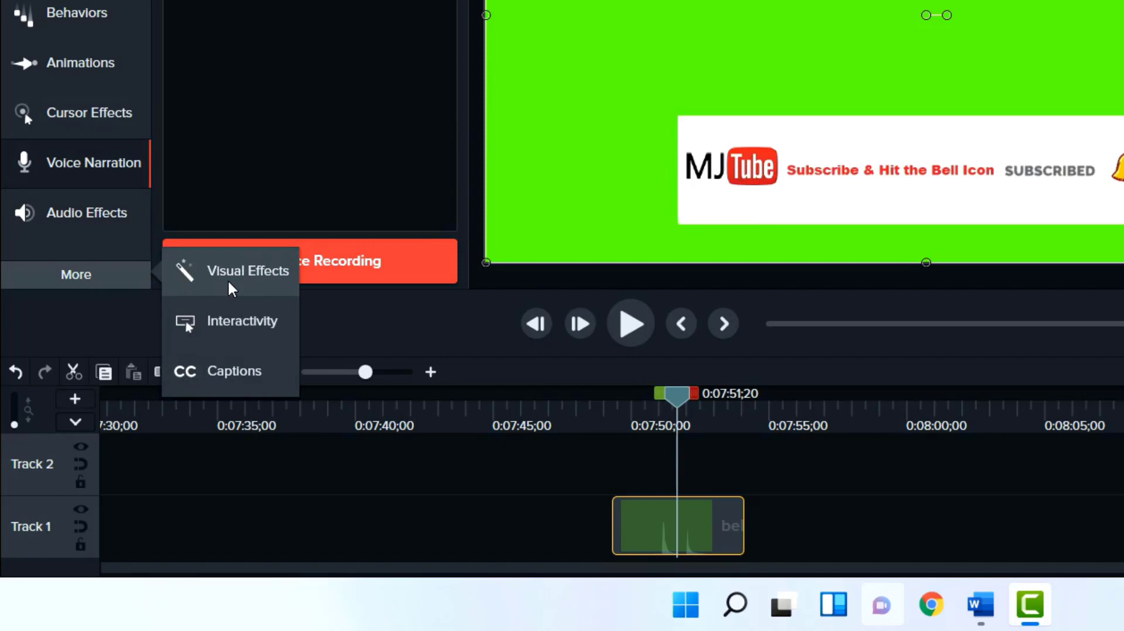
pyautogui.moveTo(247, 271)
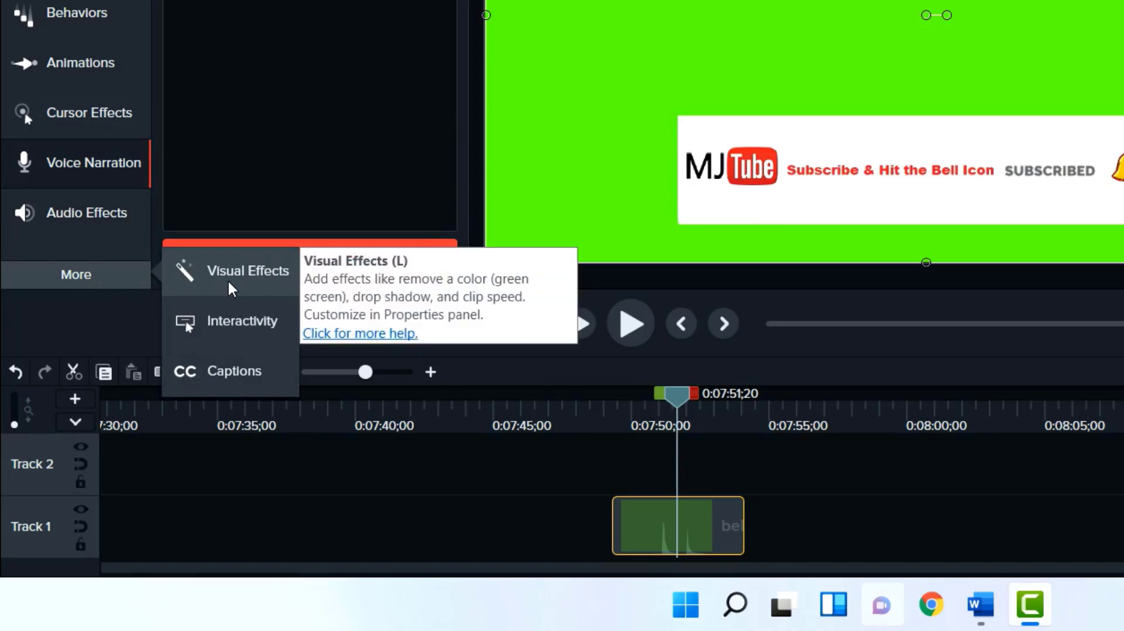
pyautogui.click(247, 271)
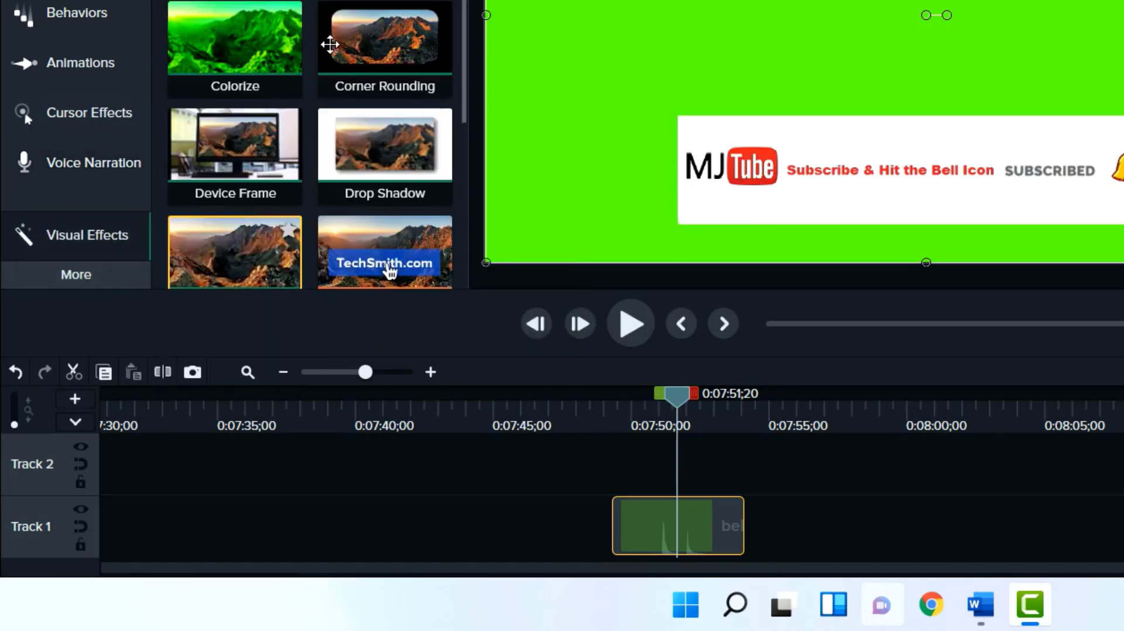
pyautogui.scroll(-3)
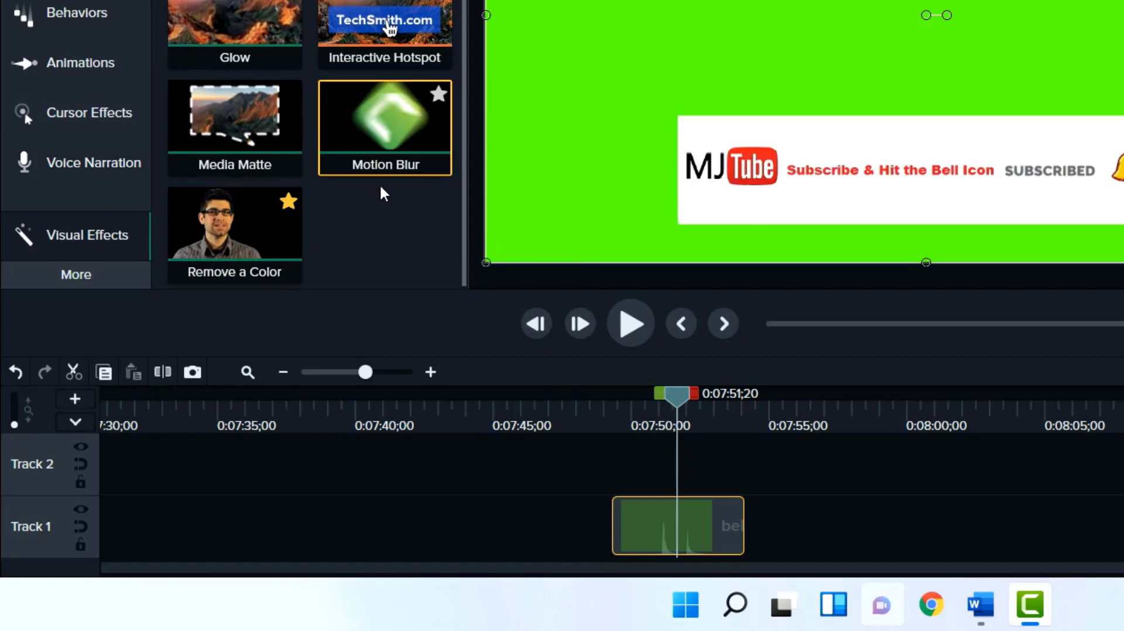
pyautogui.moveTo(338, 265)
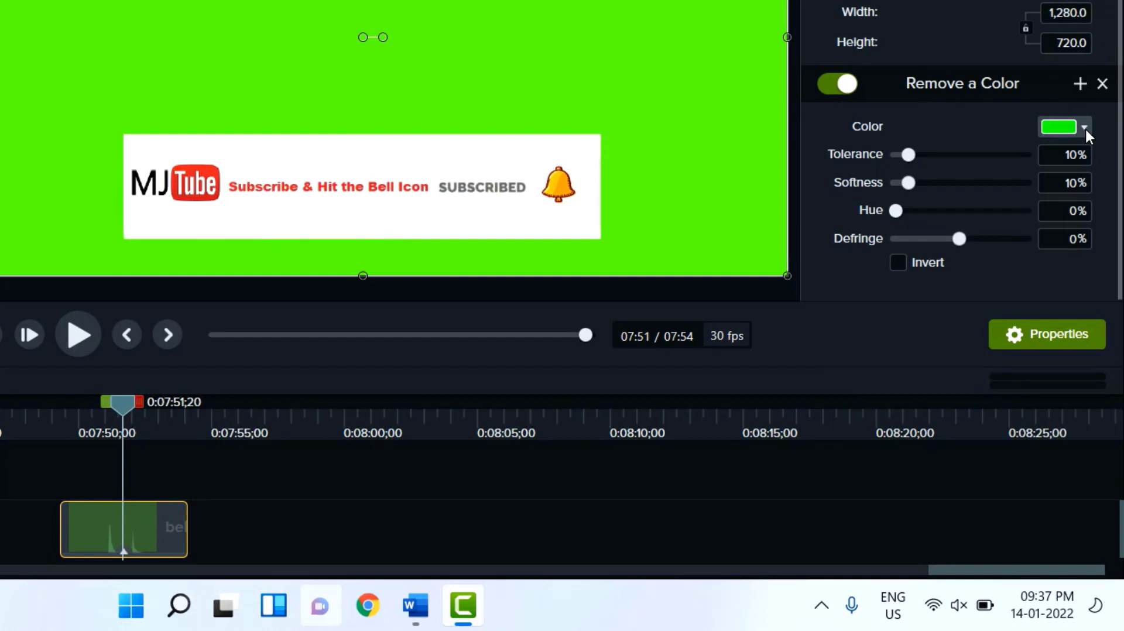
# Set Remove a Color to the green sampled from the canvas, then replay the clip.
pyautogui.click(1084, 127)
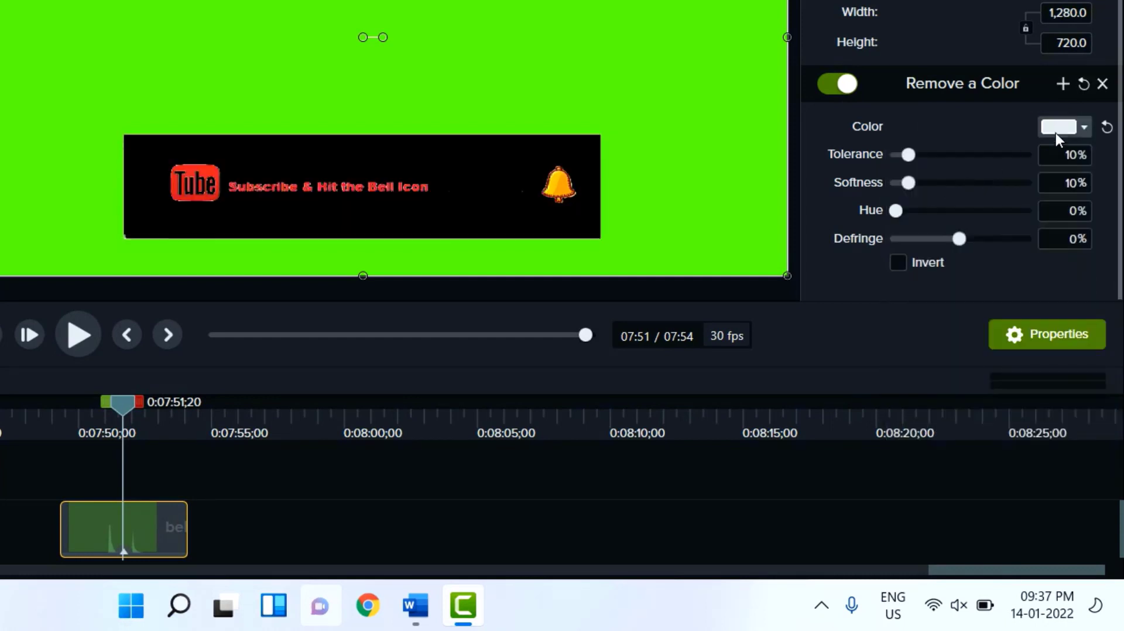
pyautogui.click(1084, 127)
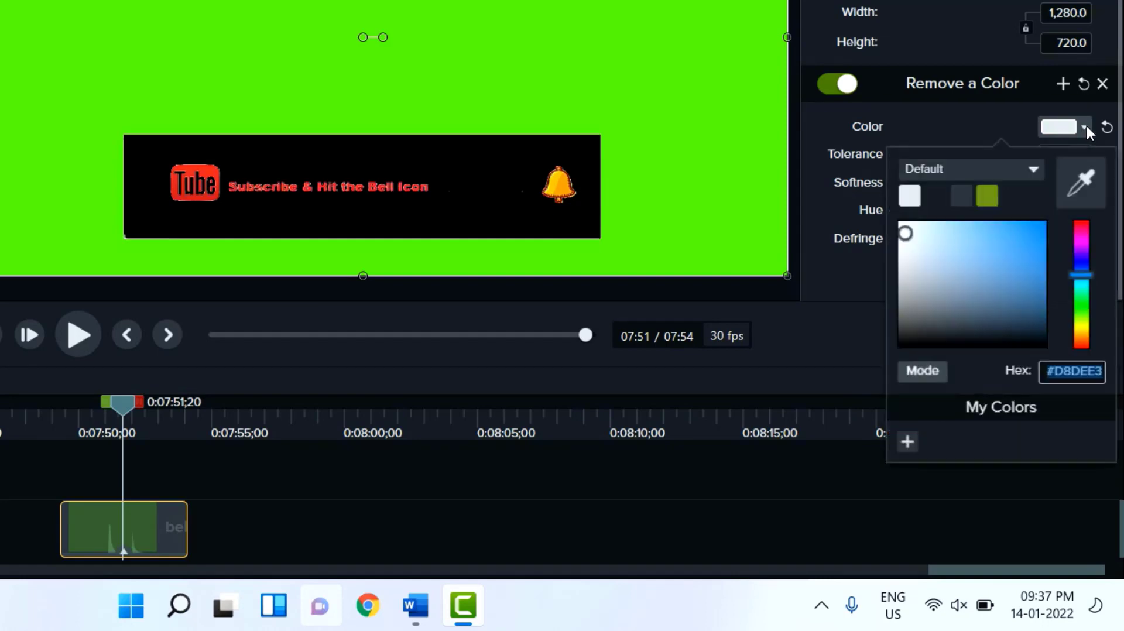
pyautogui.moveTo(1081, 183)
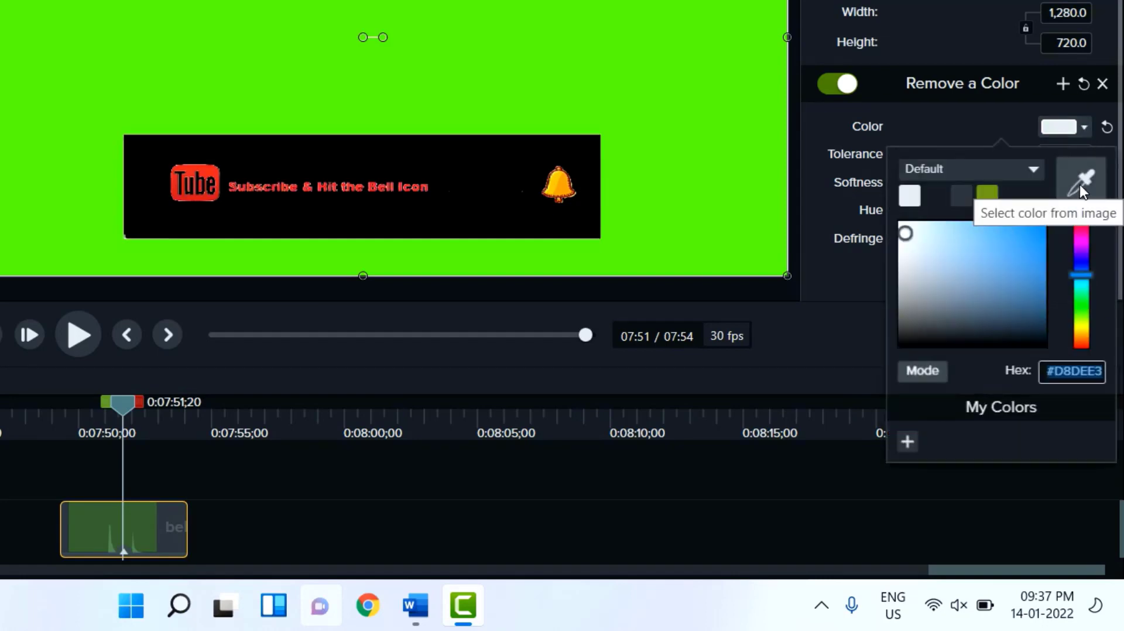
pyautogui.click(712, 99)
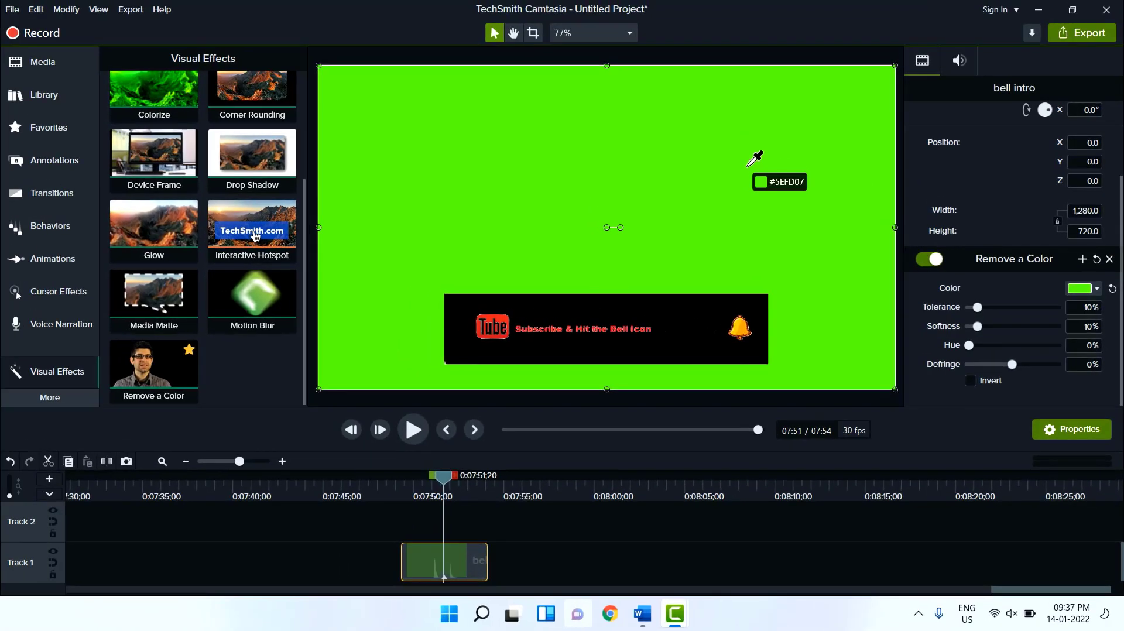
pyautogui.moveTo(704, 152)
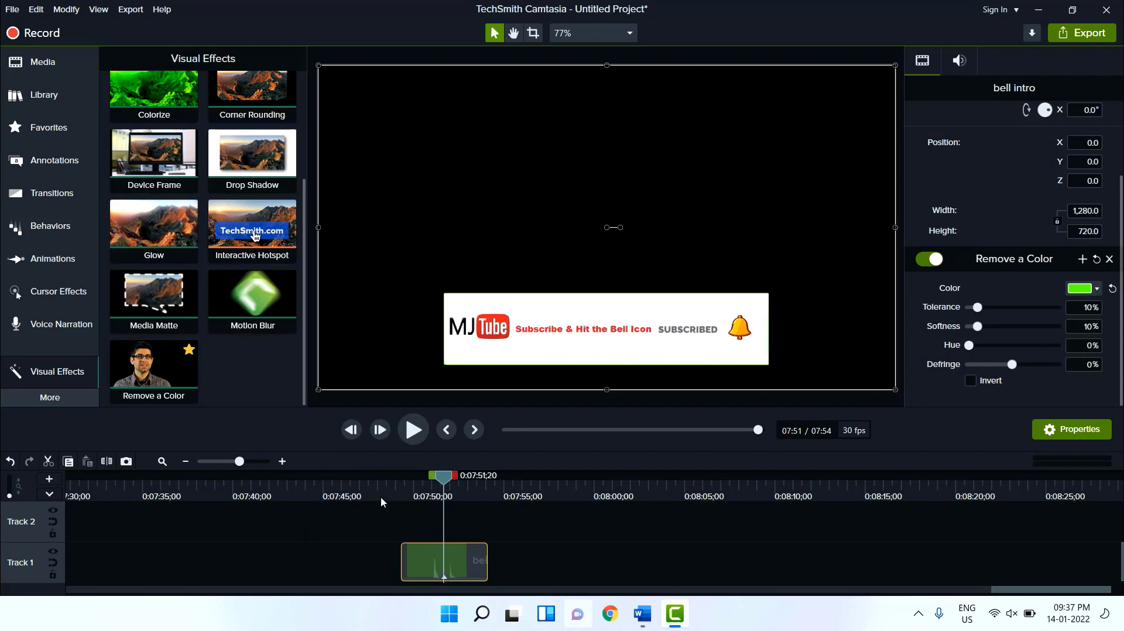
pyautogui.click(413, 430)
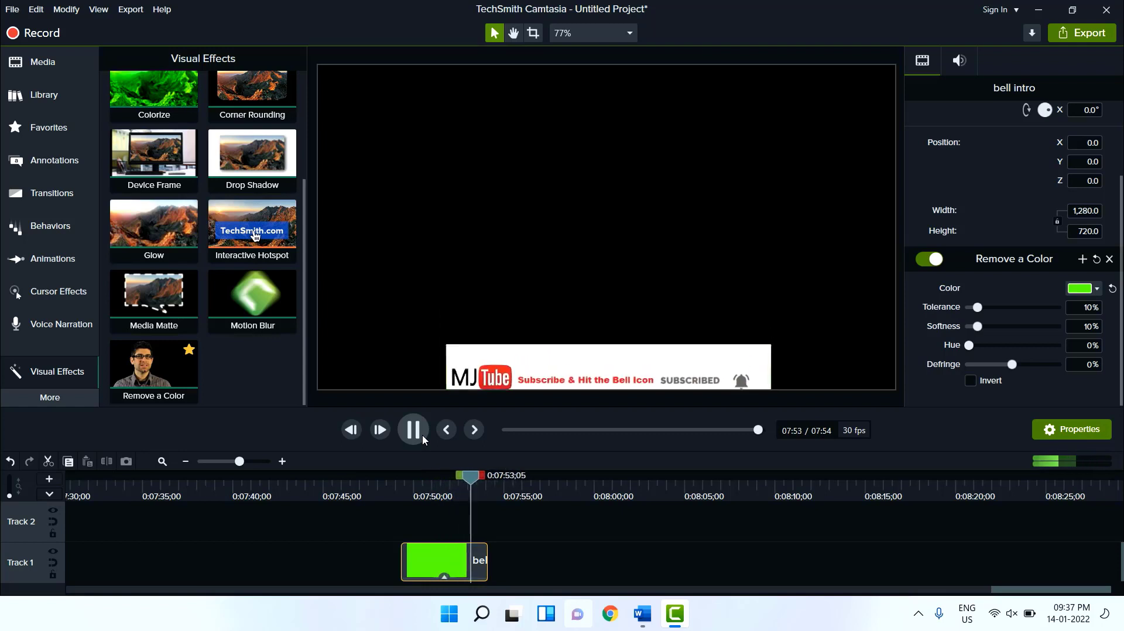
# Scroll to the Track 2 bell clip near 2:20 and preview it with play and pause.
pyautogui.click(413, 429)
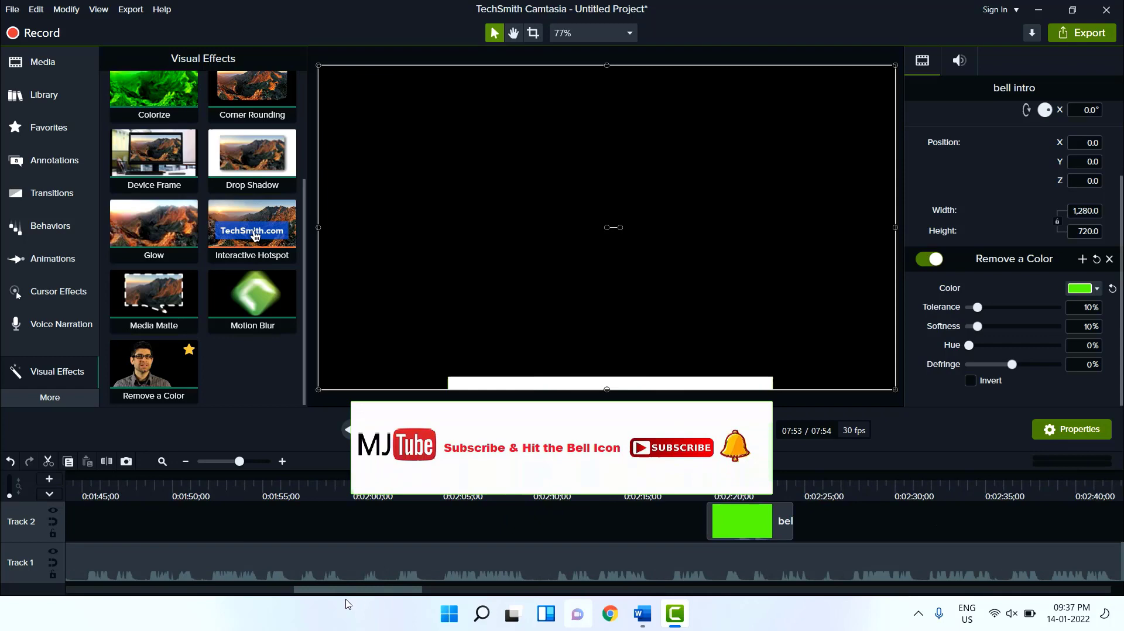
pyautogui.hscroll(3)
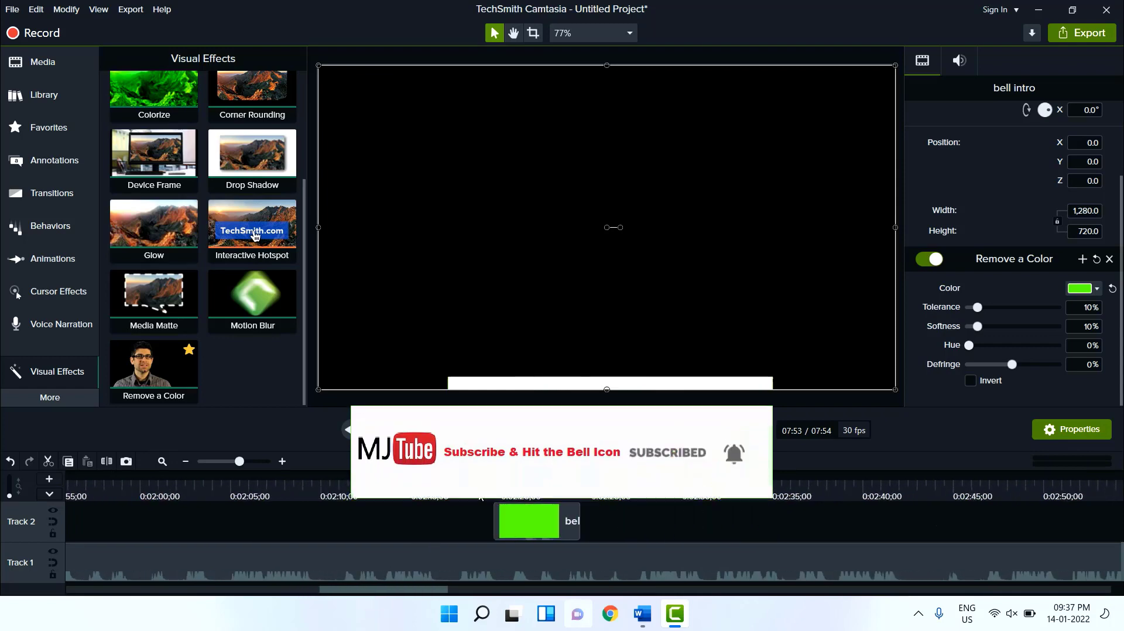
pyautogui.click(412, 429)
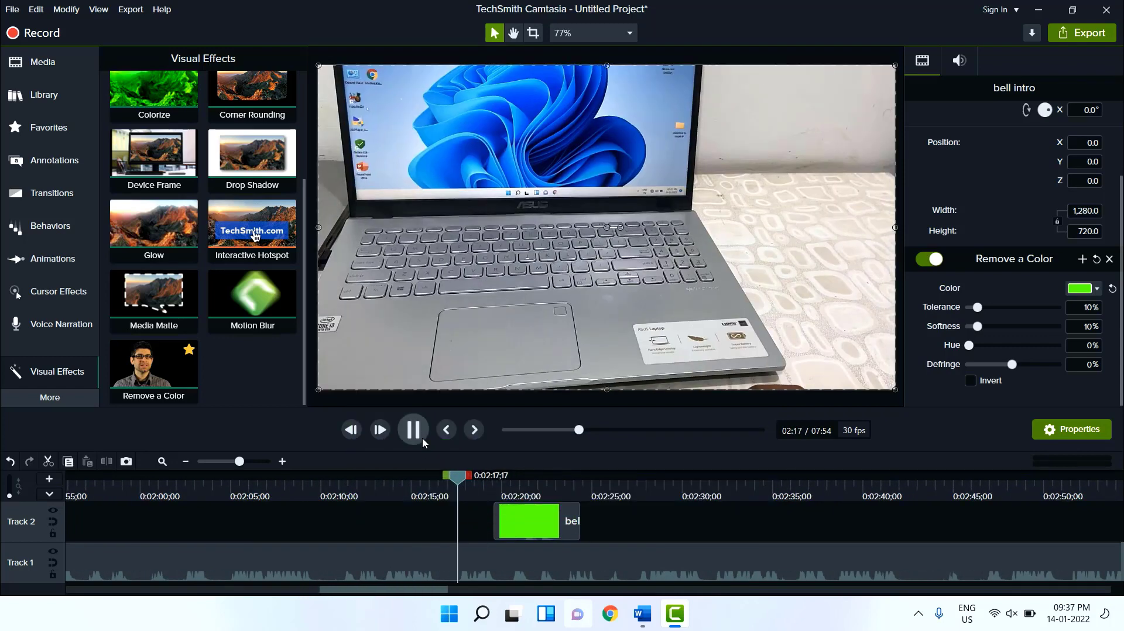
pyautogui.click(413, 430)
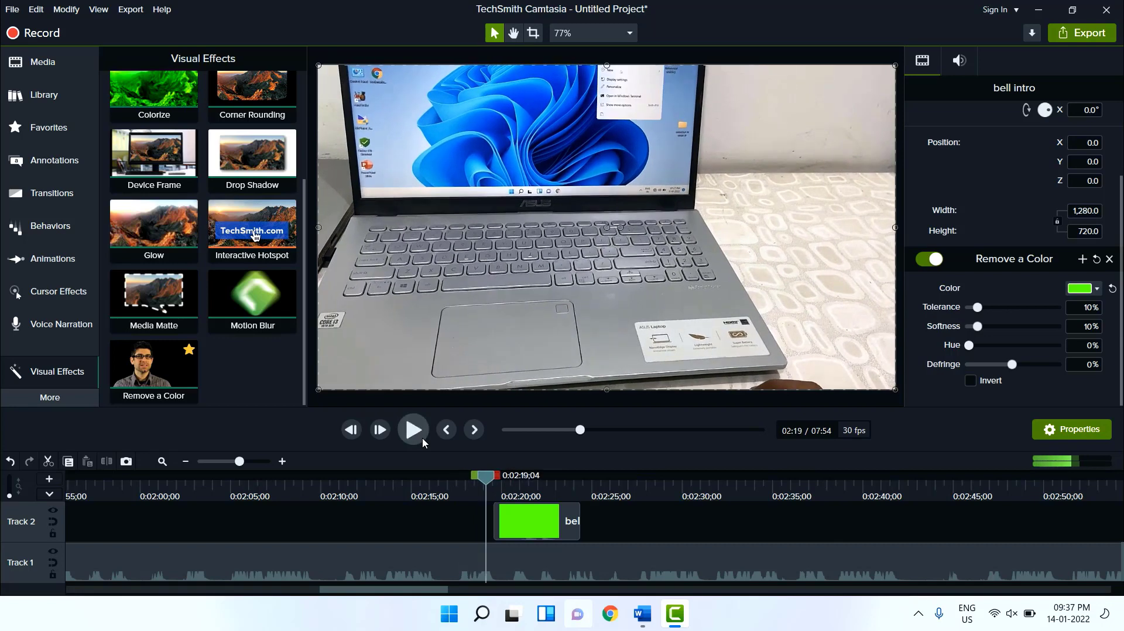
pyautogui.click(413, 430)
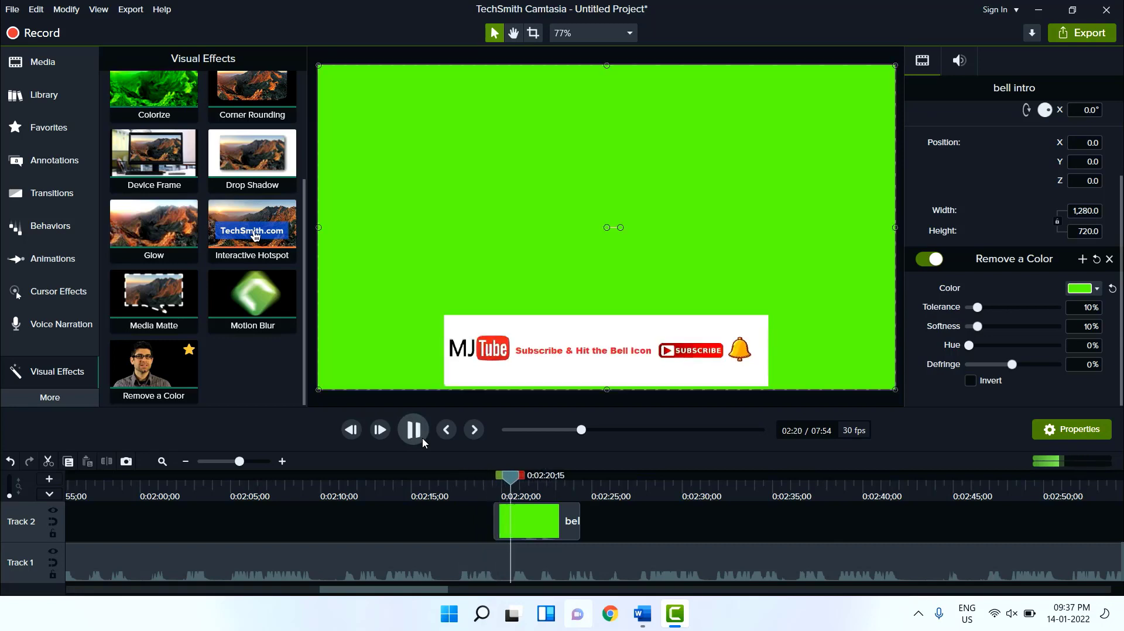
pyautogui.click(412, 429)
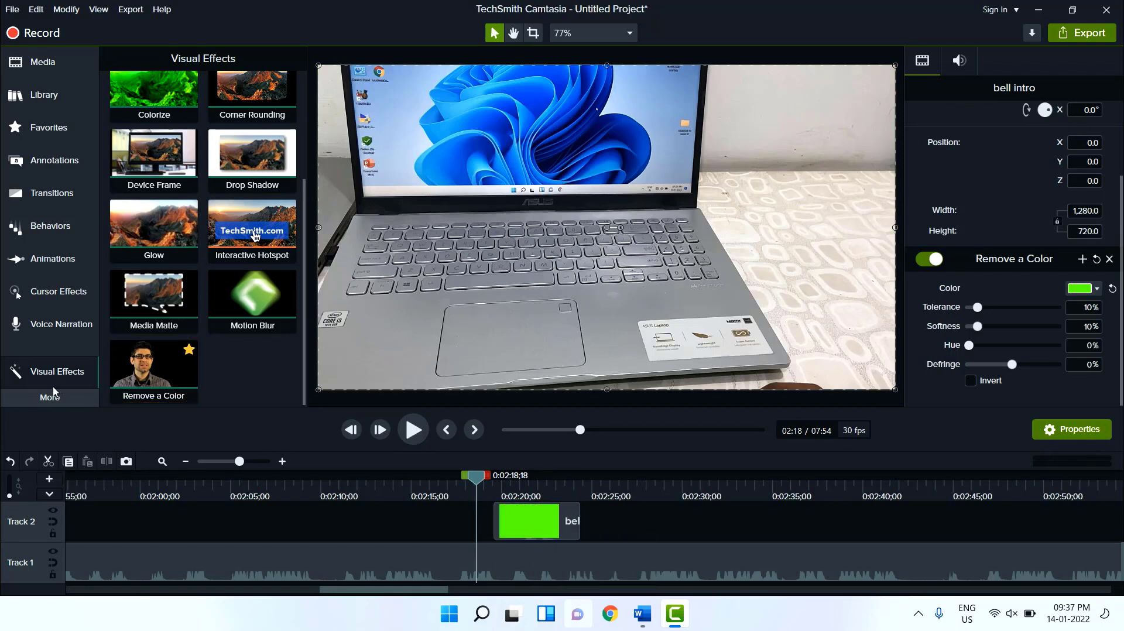
pyautogui.moveTo(57, 371)
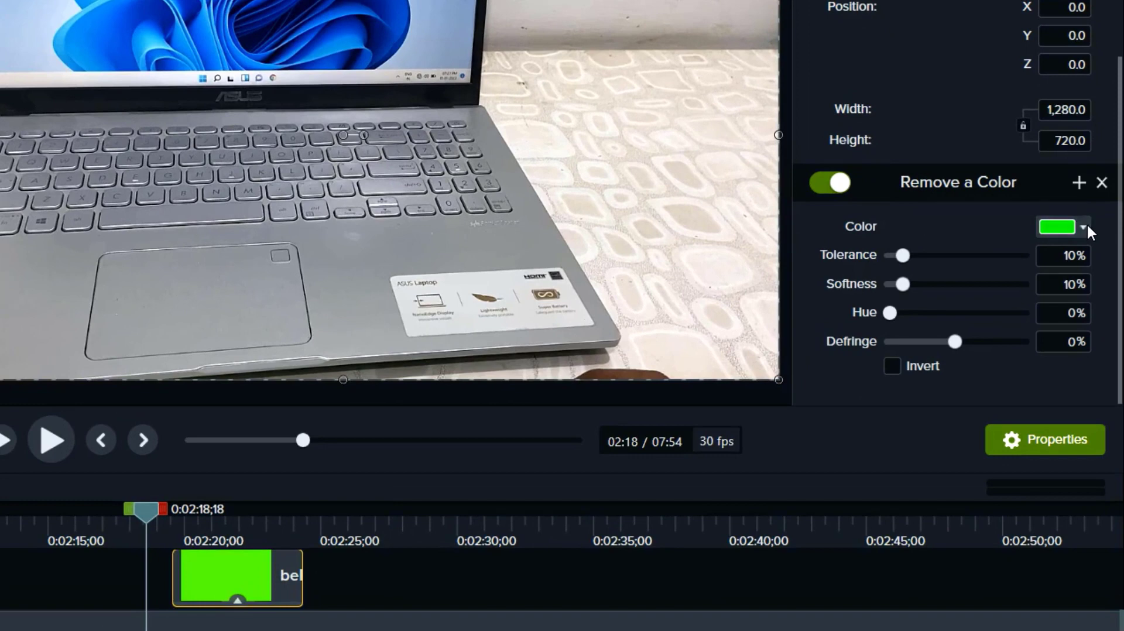
# Eyedropper the green into Remove a Color and preview the banner over laptop footage.
pyautogui.click(1058, 227)
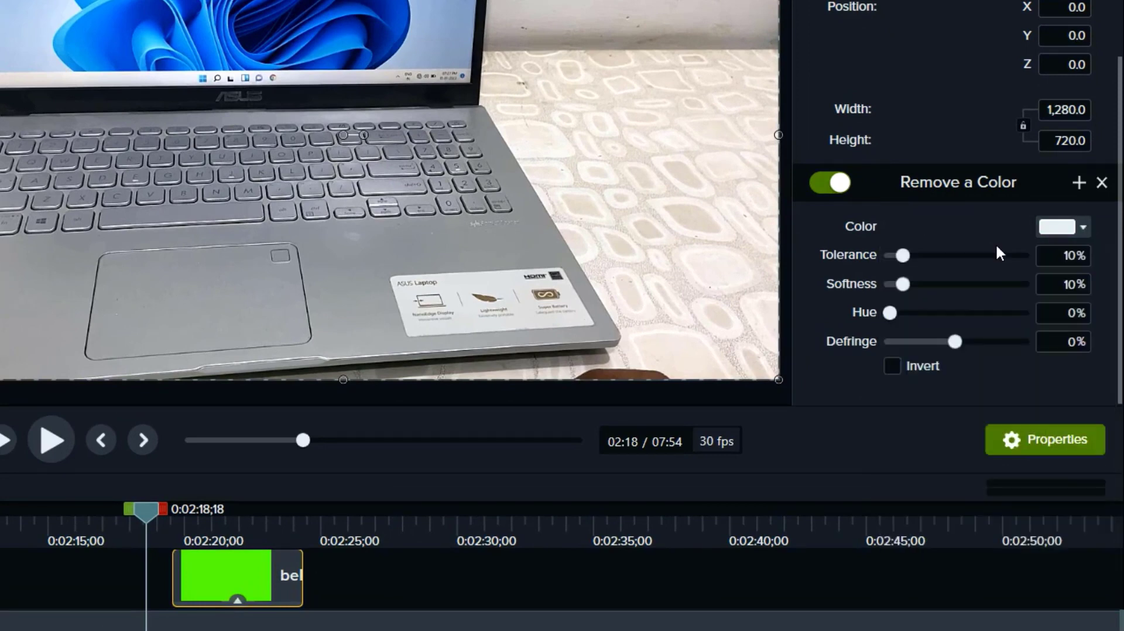
pyautogui.click(1082, 227)
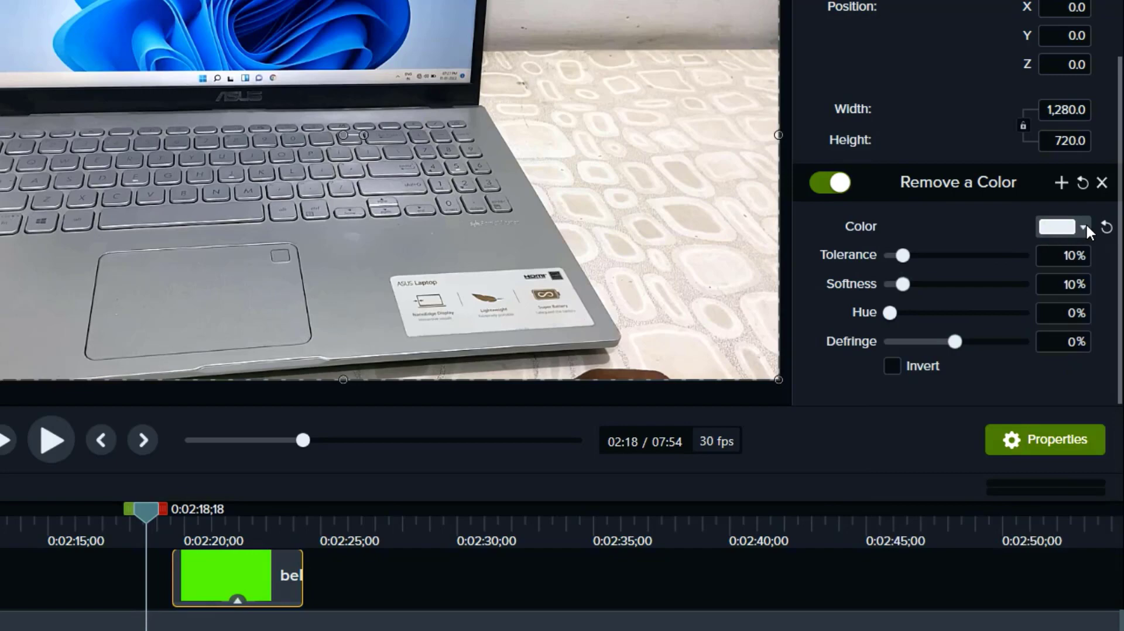
pyautogui.click(1085, 227)
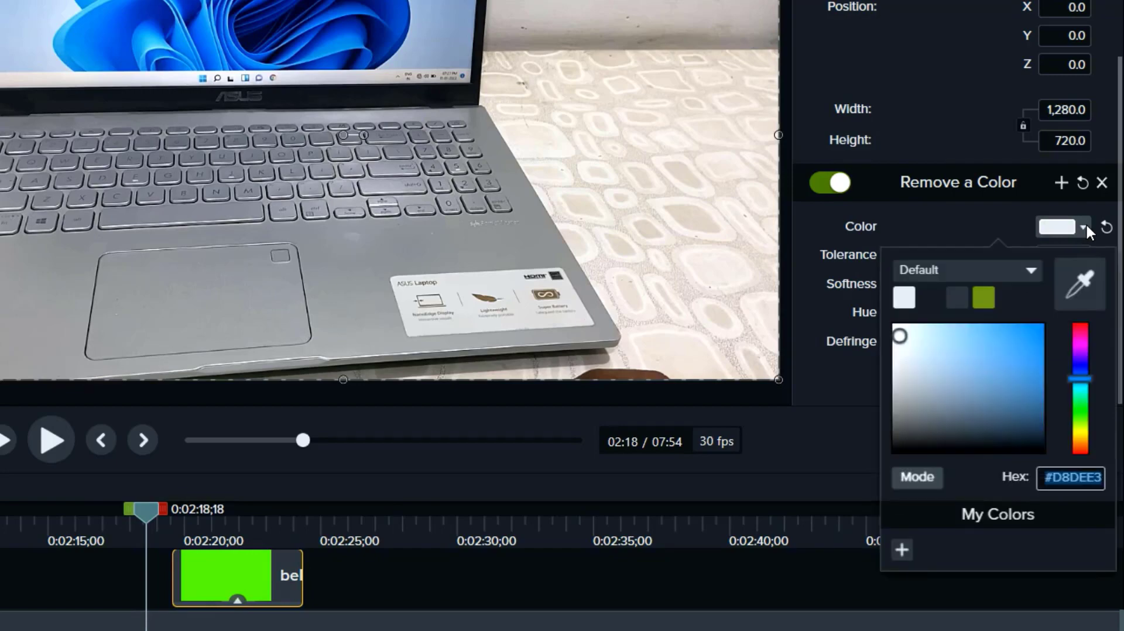
pyautogui.moveTo(1080, 283)
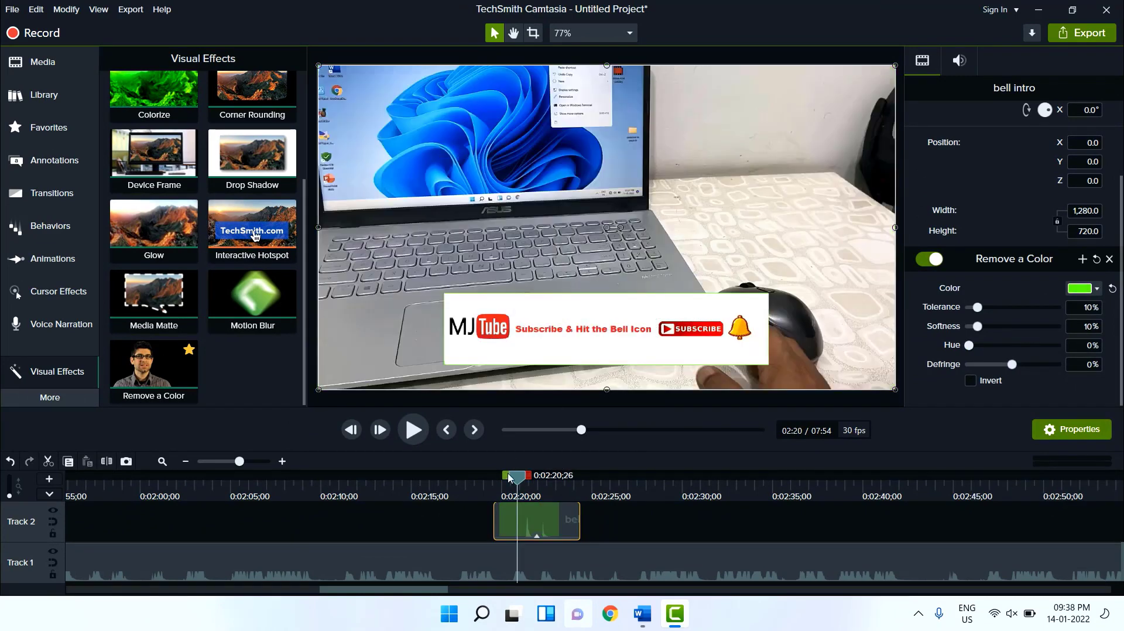
pyautogui.click(412, 429)
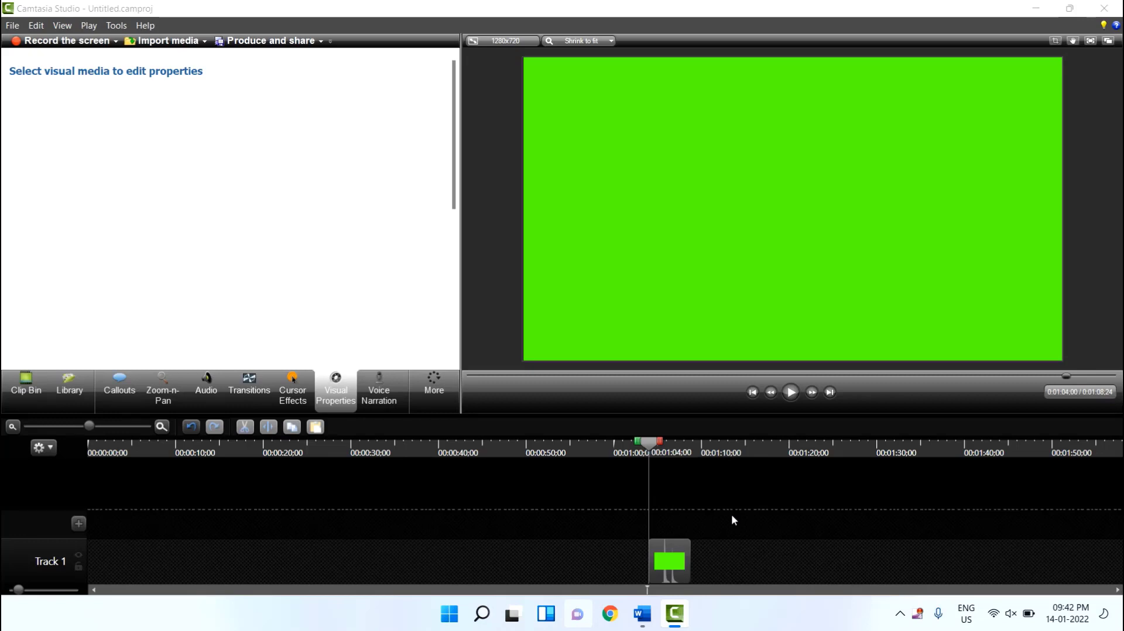
# Select the Track 1 green clip, preview it, and tick Remove a color in Visual Properties.
pyautogui.click(669, 561)
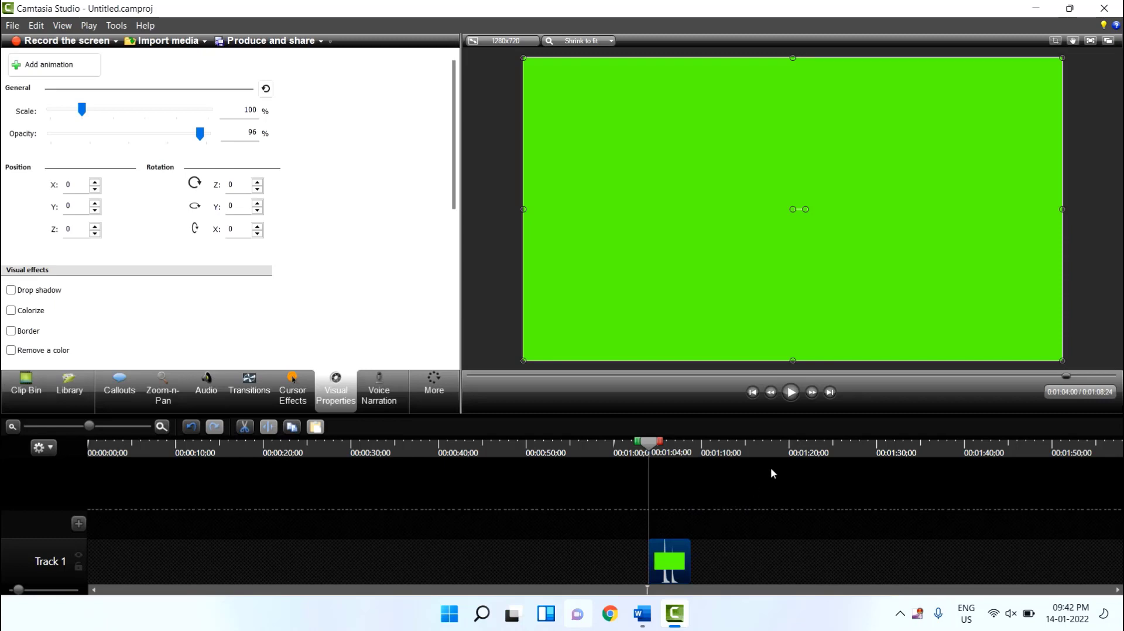
pyautogui.click(789, 392)
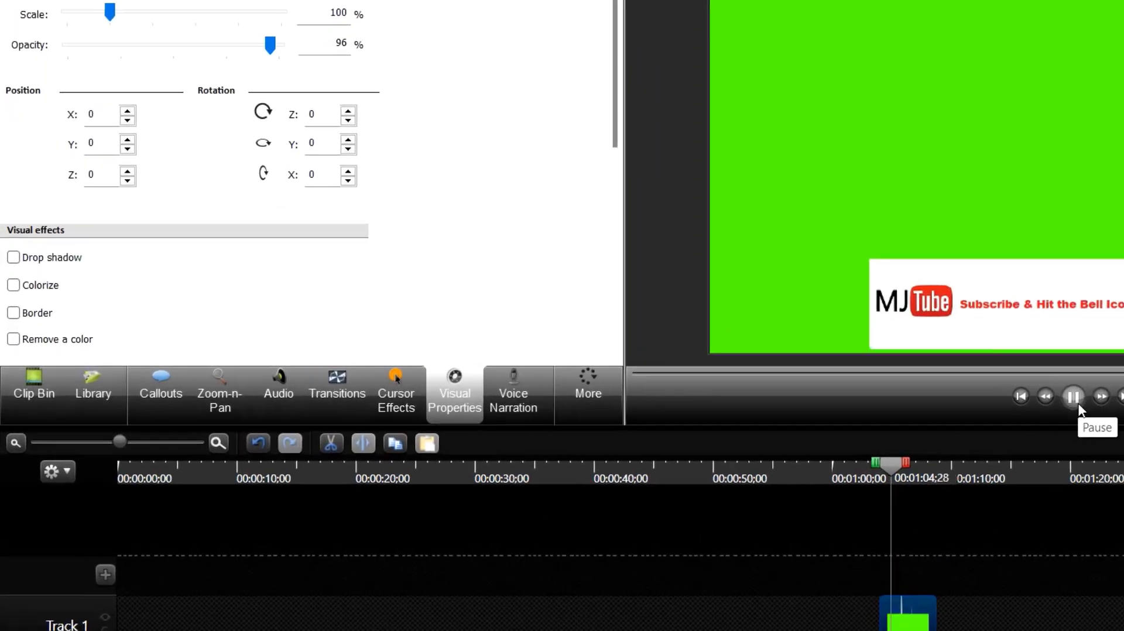
pyautogui.click(1073, 396)
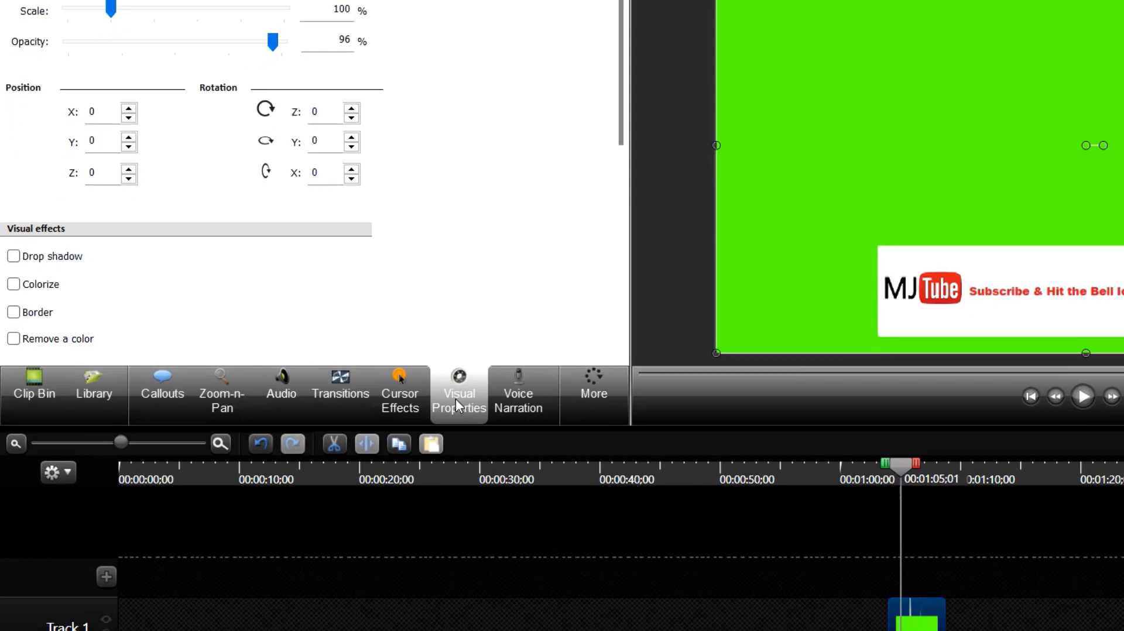
pyautogui.moveTo(464, 404)
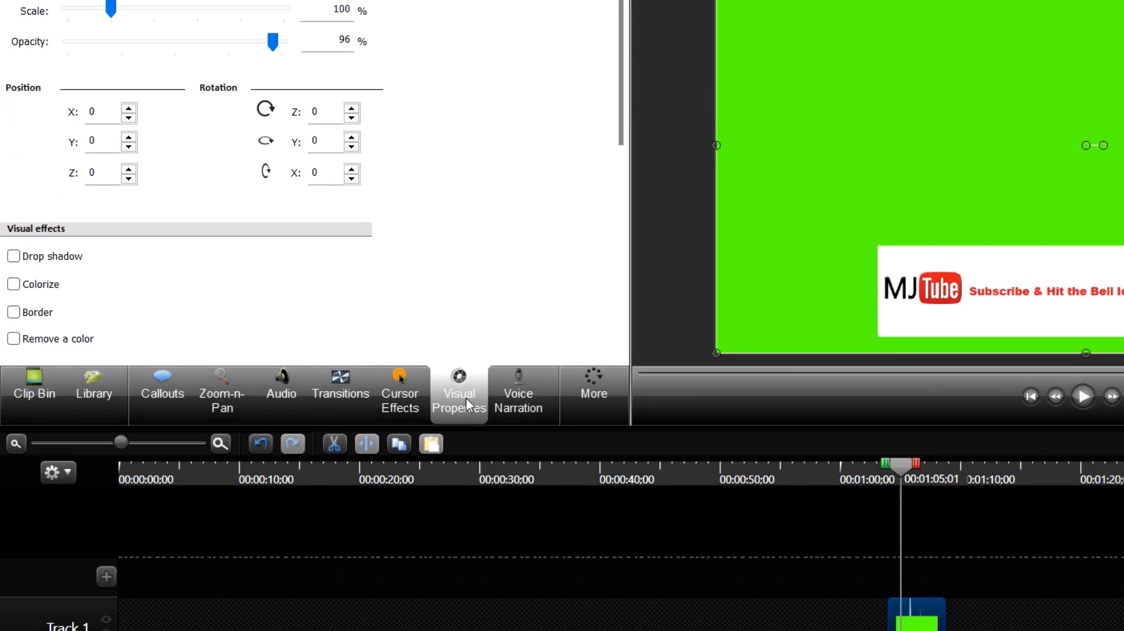
pyautogui.moveTo(613, 411)
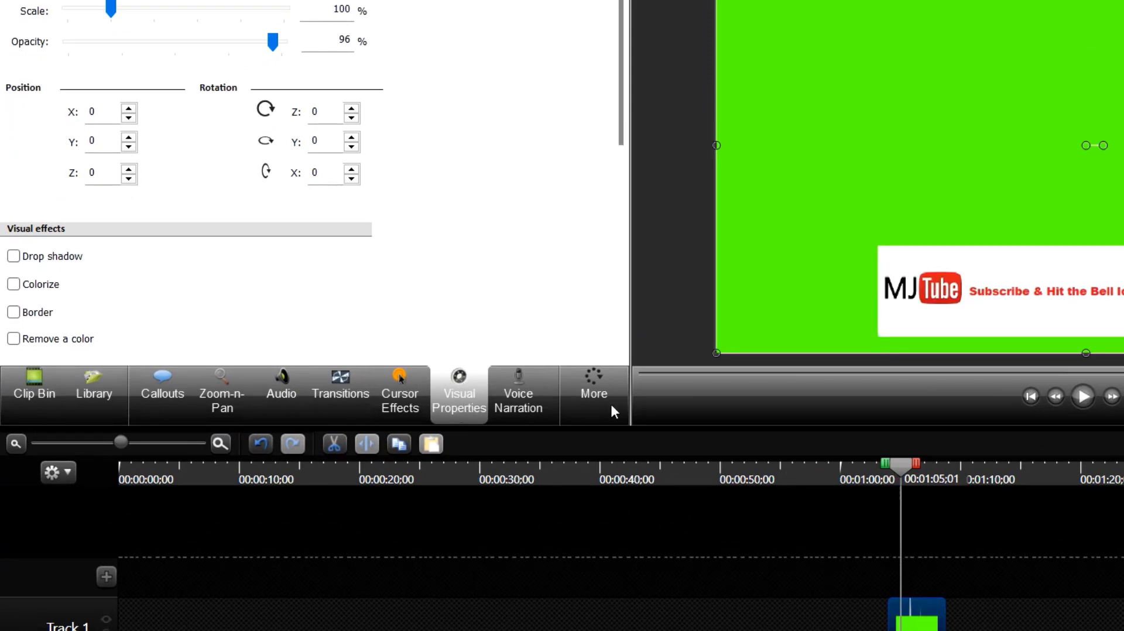
pyautogui.click(594, 393)
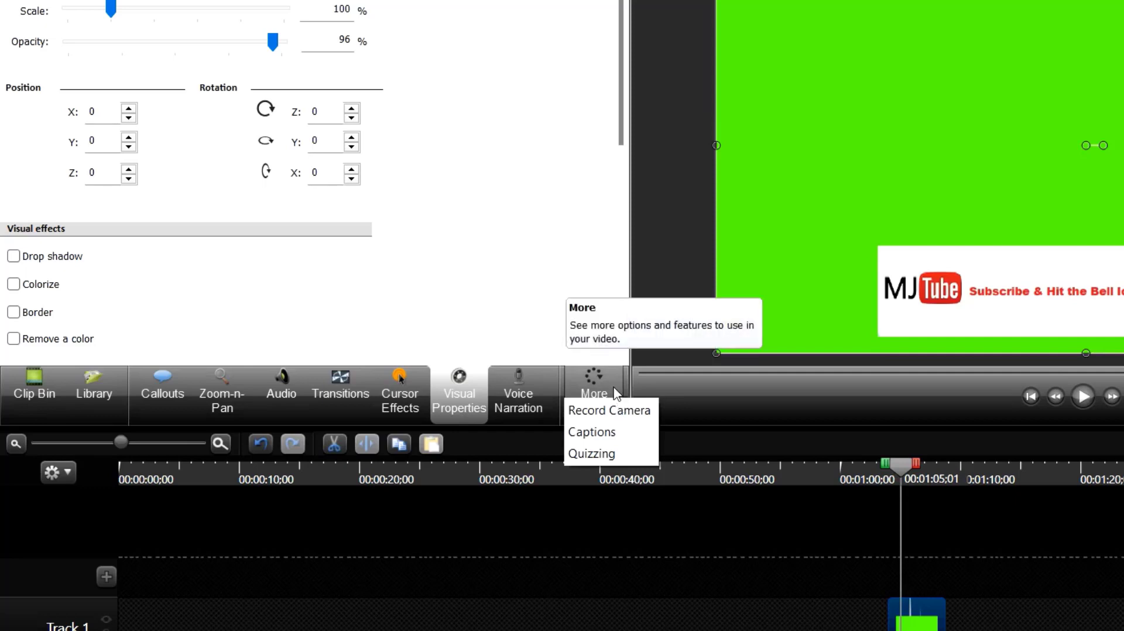
pyautogui.moveTo(69, 348)
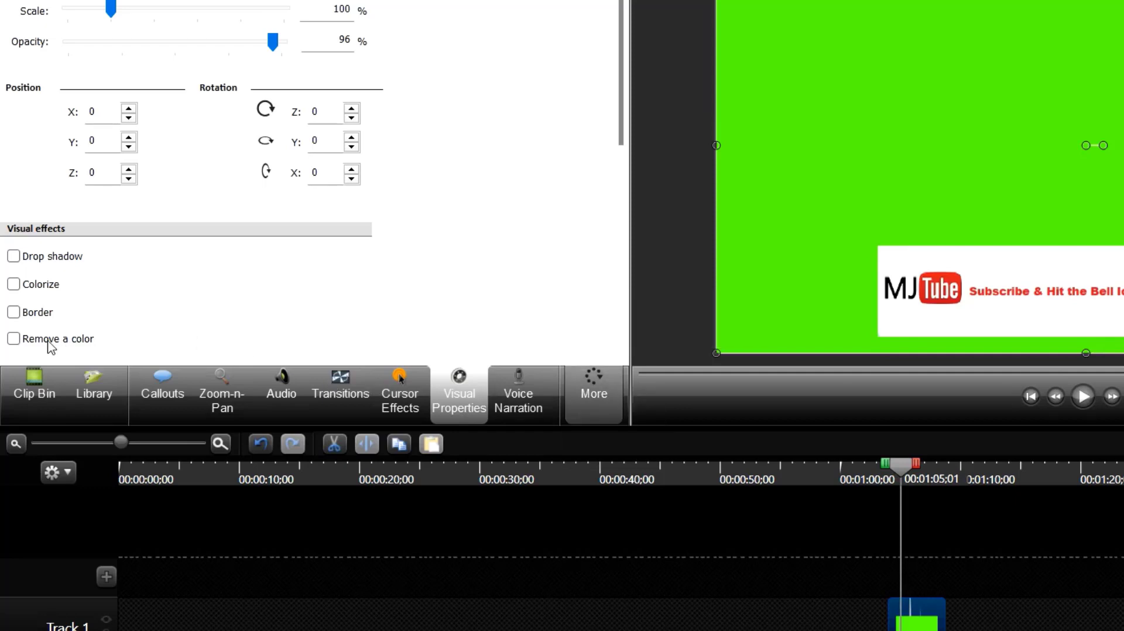
pyautogui.click(13, 339)
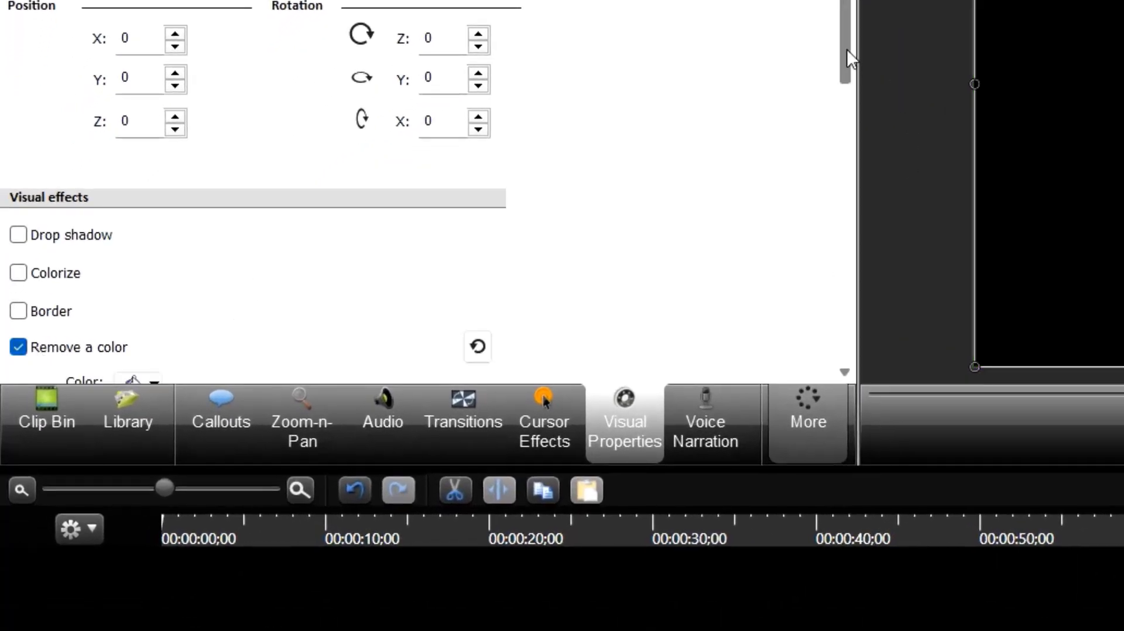
# Set the removed colour to the green sampled from the preview, then play to check.
pyautogui.scroll(-3)
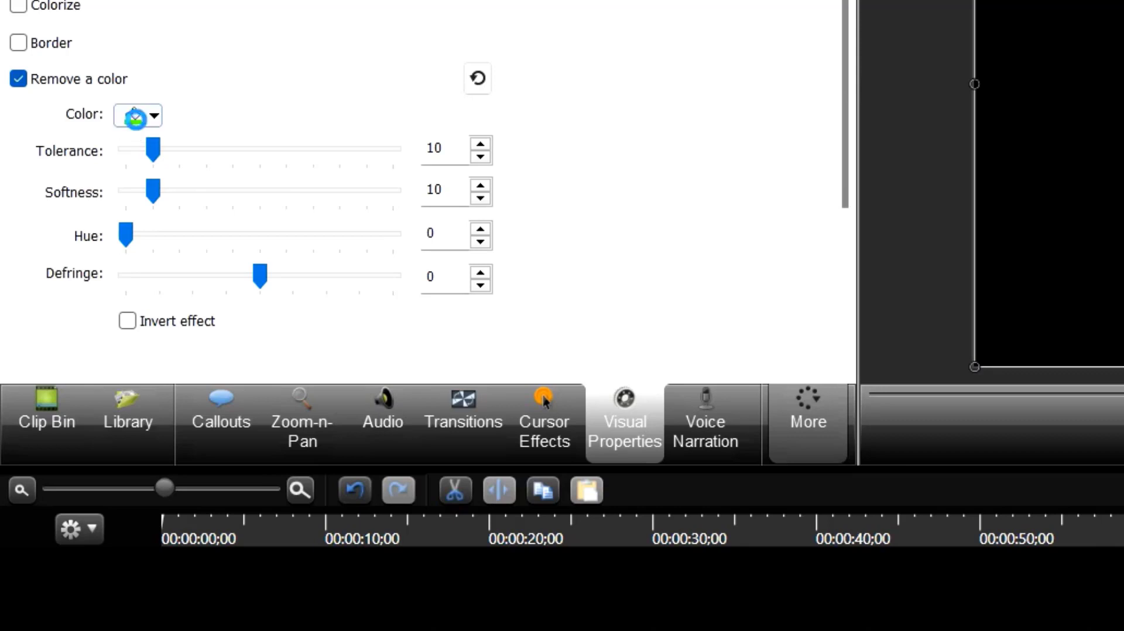
pyautogui.click(153, 115)
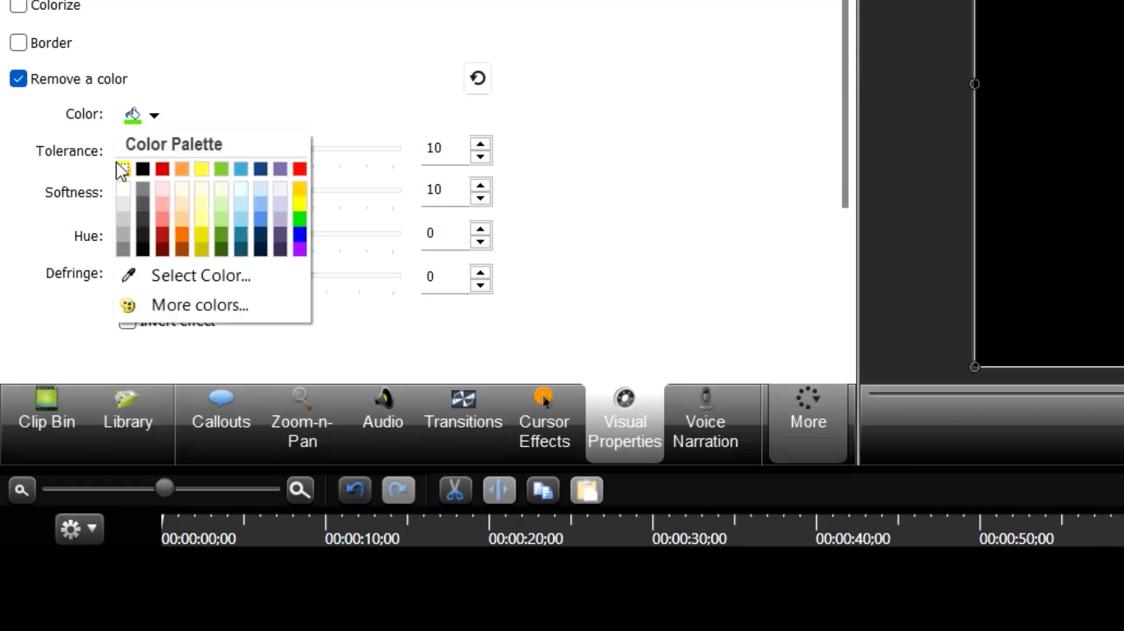
pyautogui.click(122, 168)
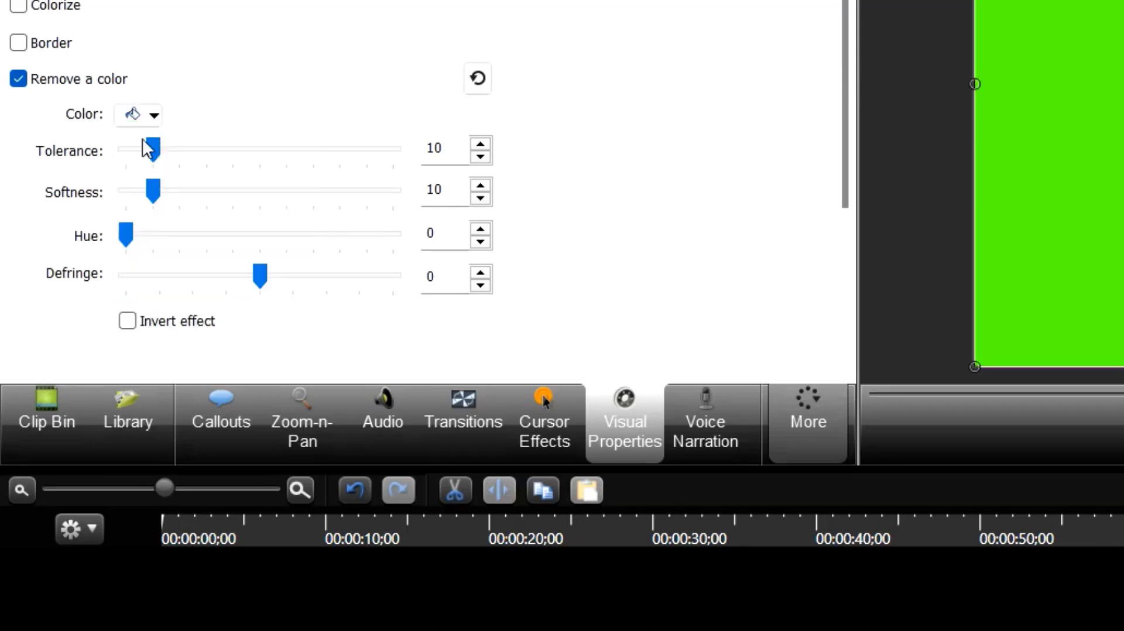
pyautogui.click(153, 114)
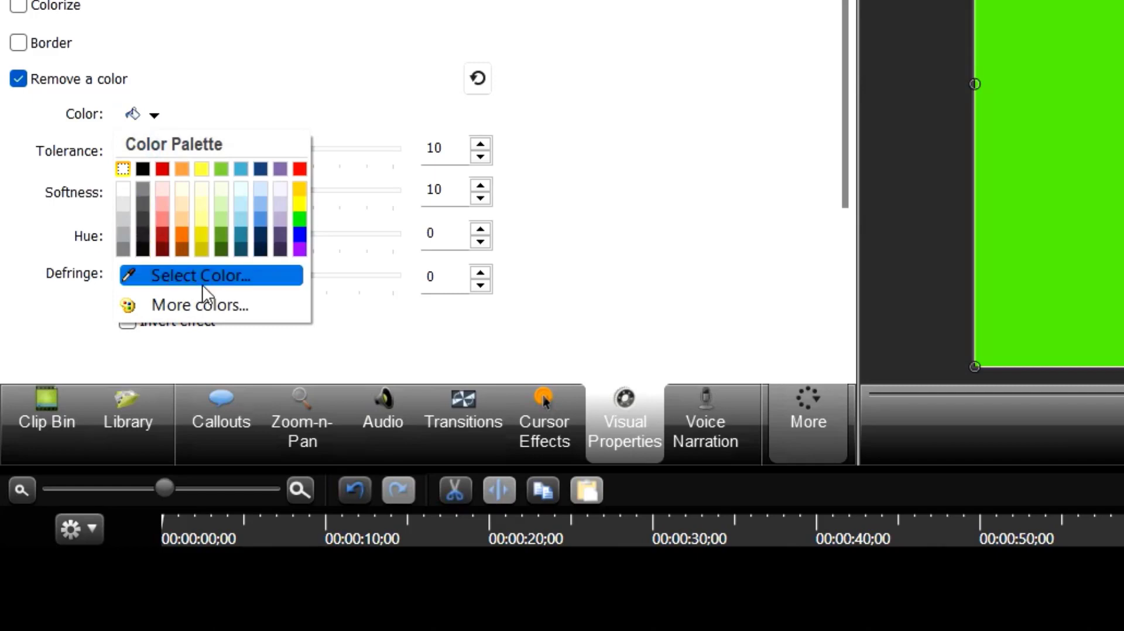
pyautogui.click(204, 275)
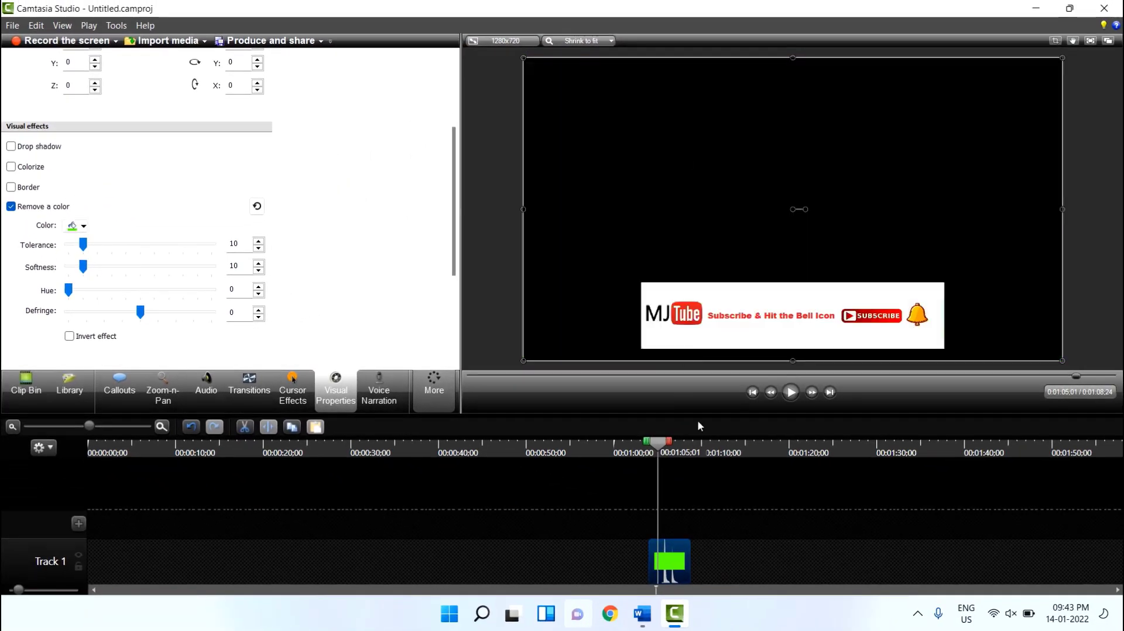
pyautogui.click(791, 392)
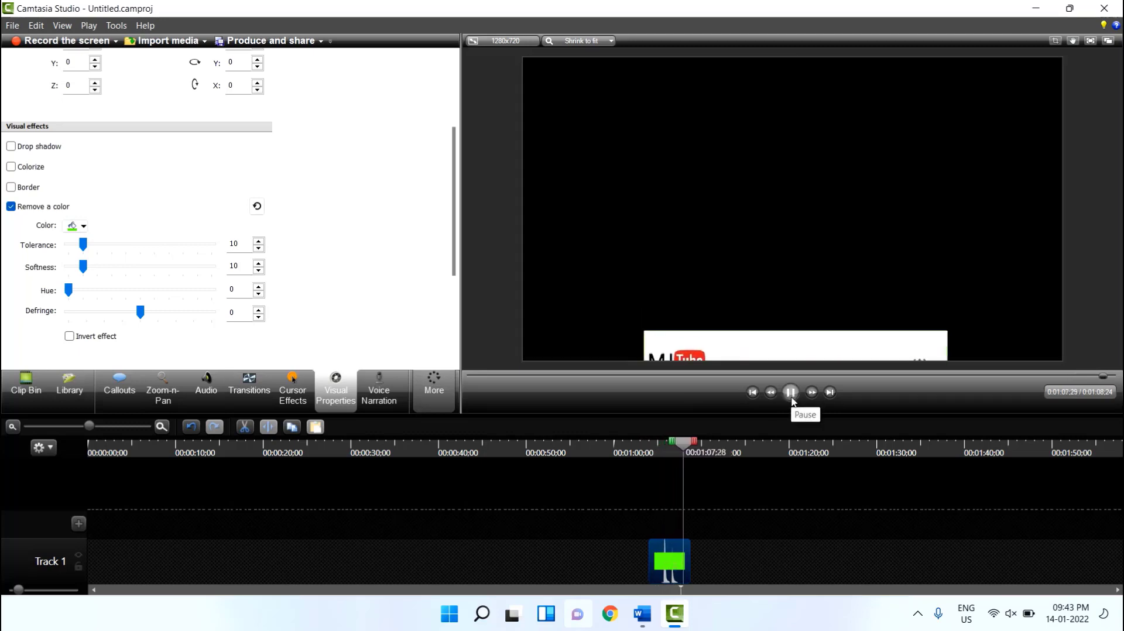
pyautogui.click(791, 392)
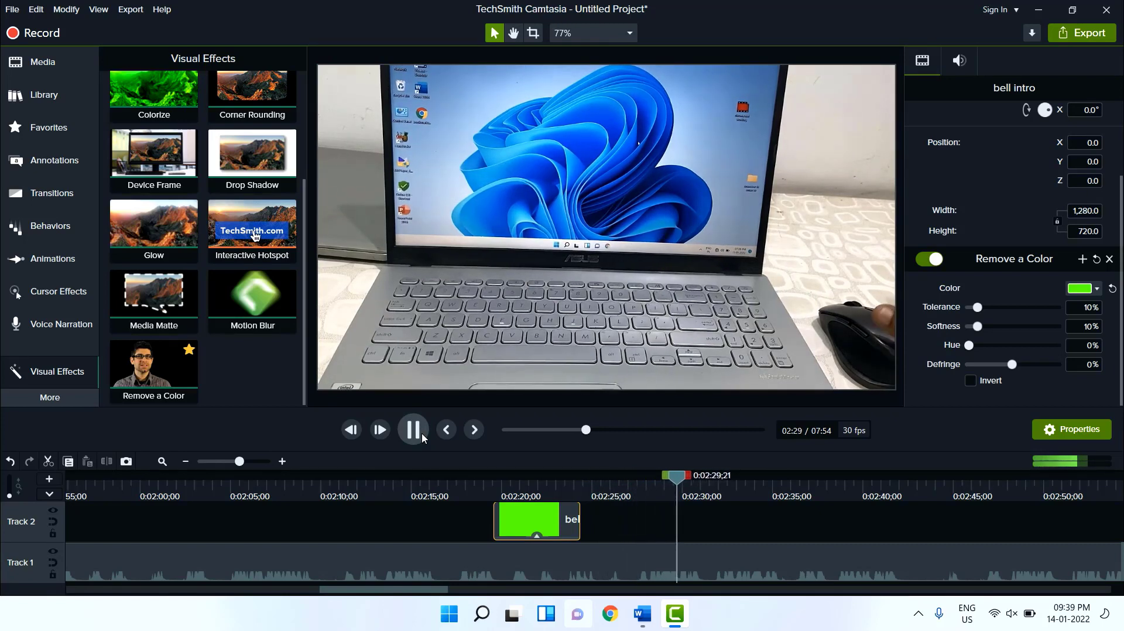
# Pause Camtasia 2021 playback just past the keyed bell intro clip.
pyautogui.click(412, 430)
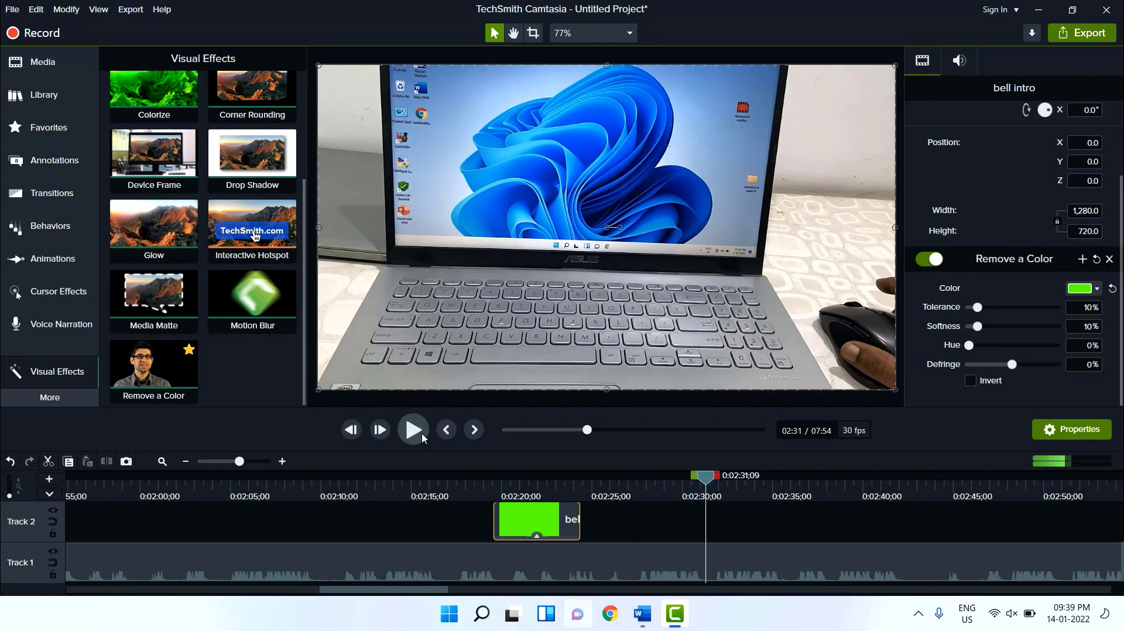